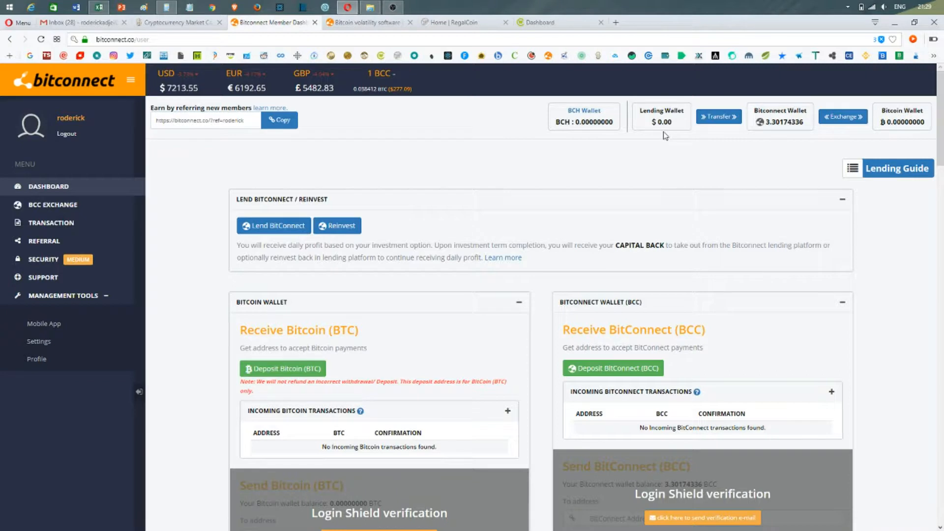
mouse_move(535, 131)
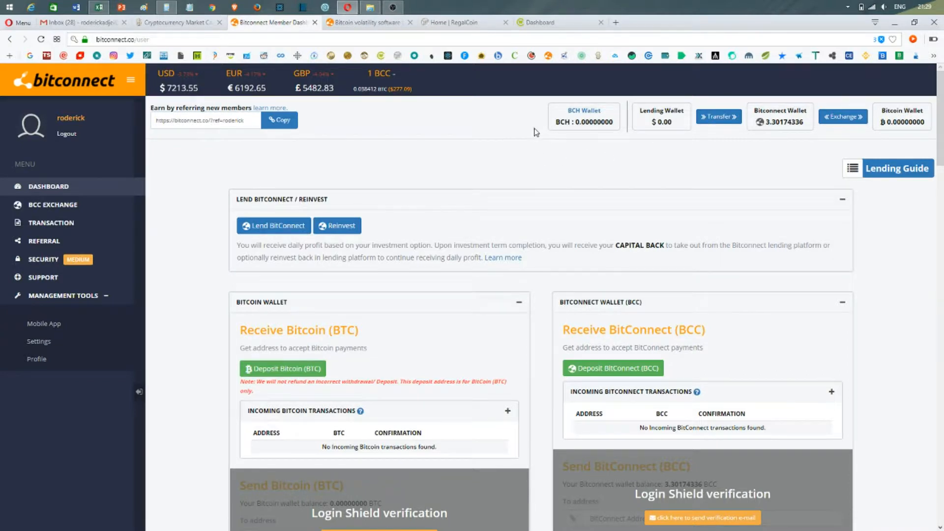
mouse_move(658, 135)
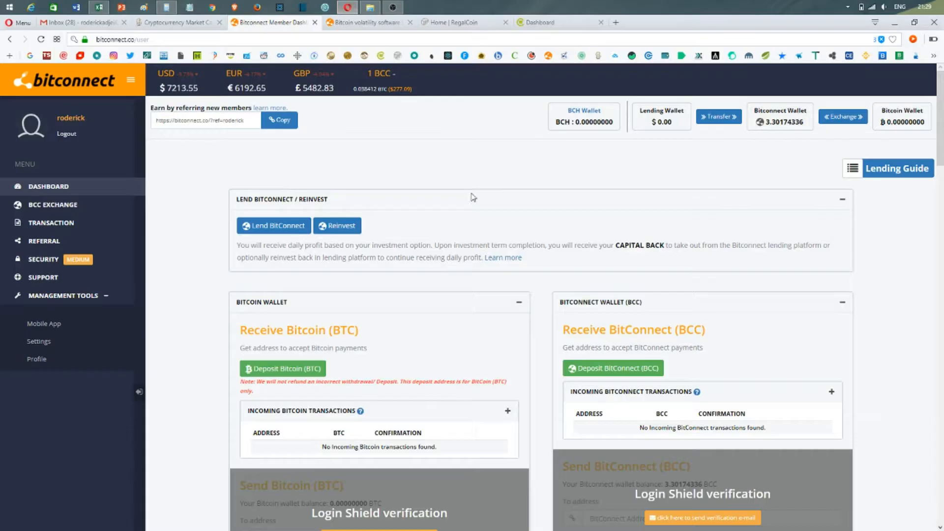
mouse_move(648, 157)
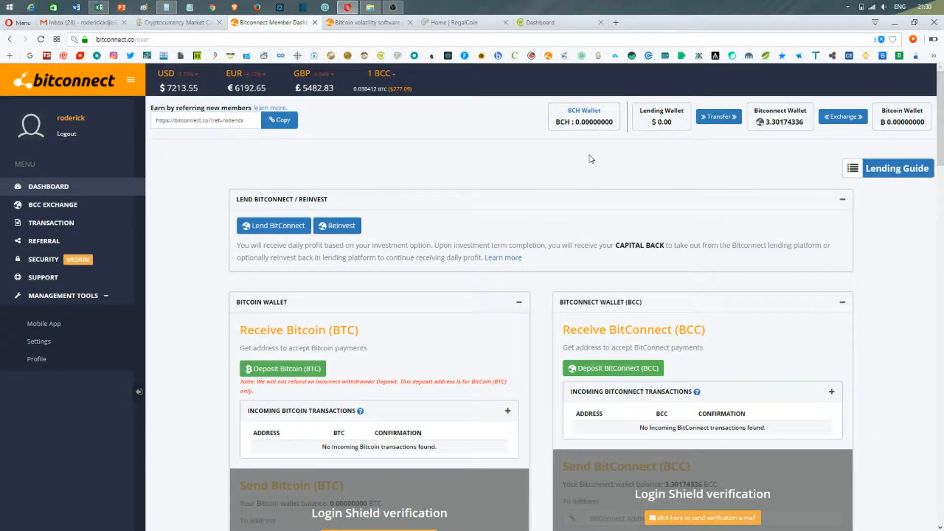
mouse_move(479, 128)
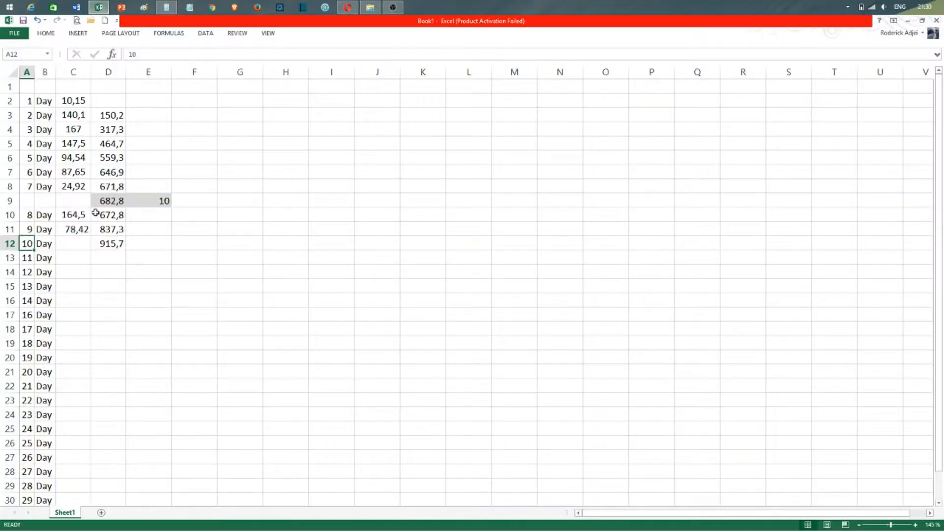
Select cell C11 to read the day 9 earning of 78,42.
click(72, 229)
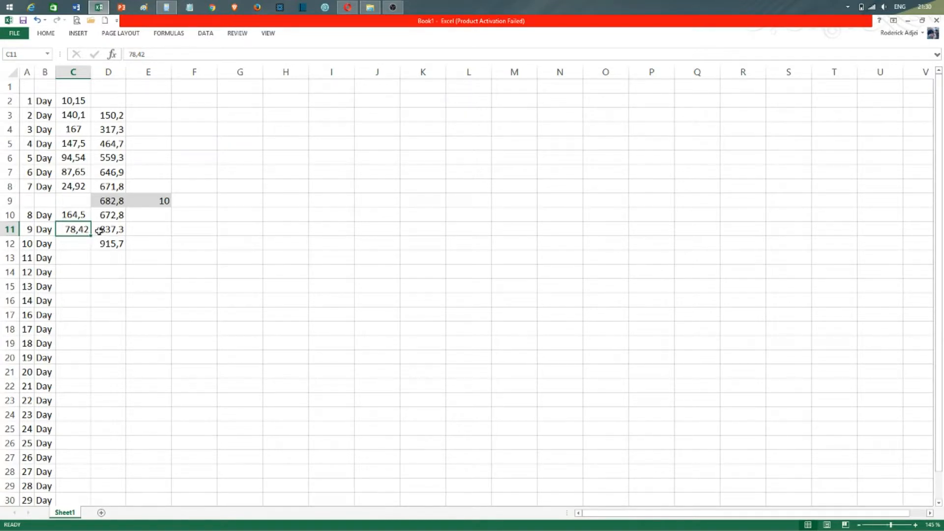
mouse_move(104, 249)
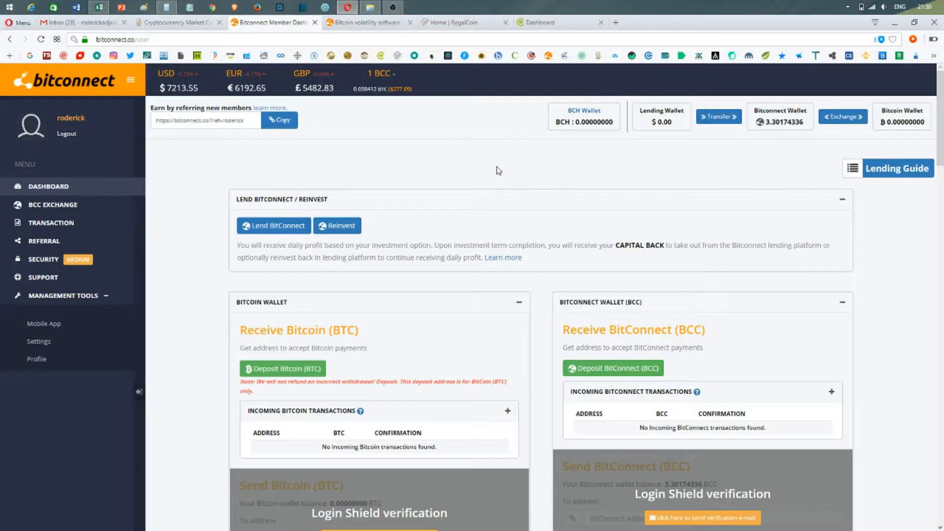
mouse_move(600, 151)
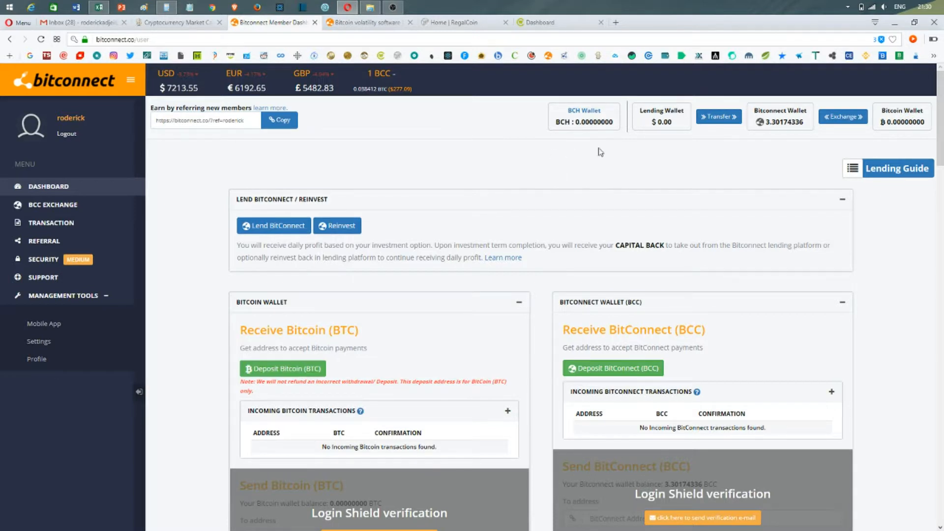
mouse_move(780, 132)
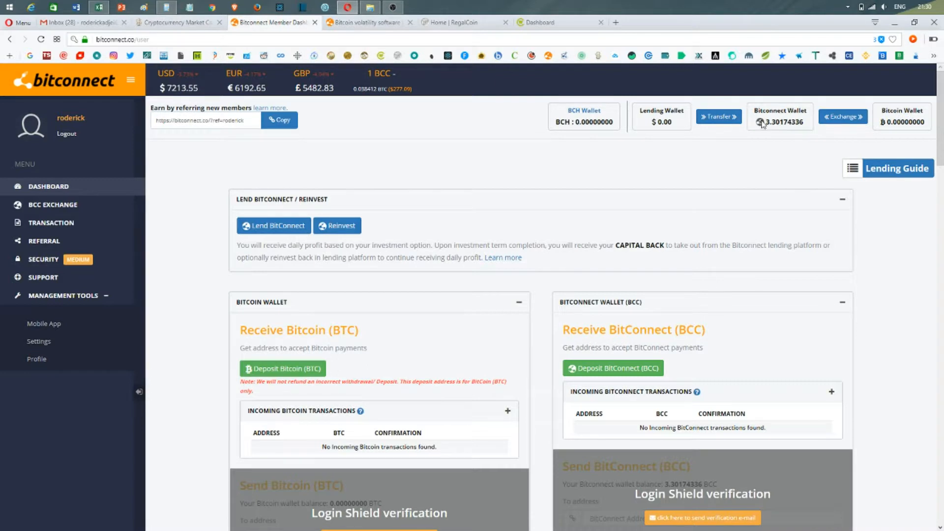
mouse_move(768, 127)
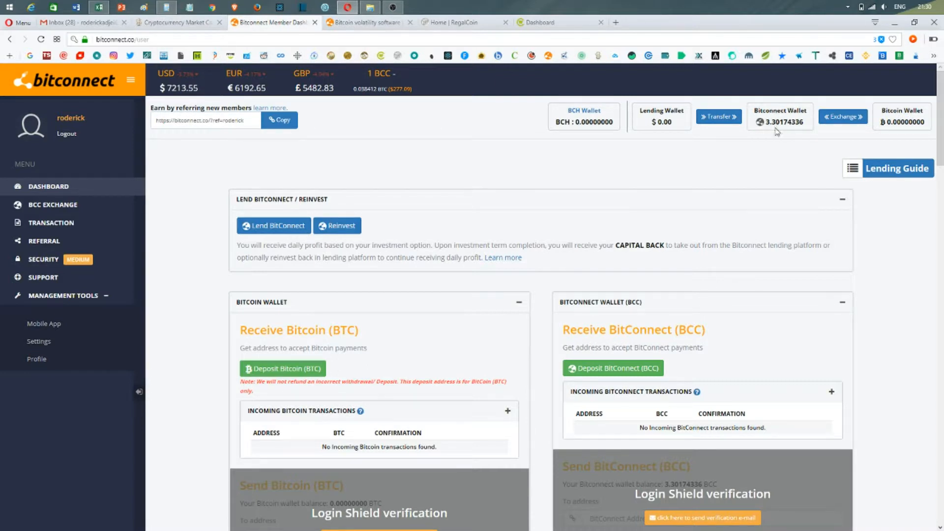
mouse_move(443, 117)
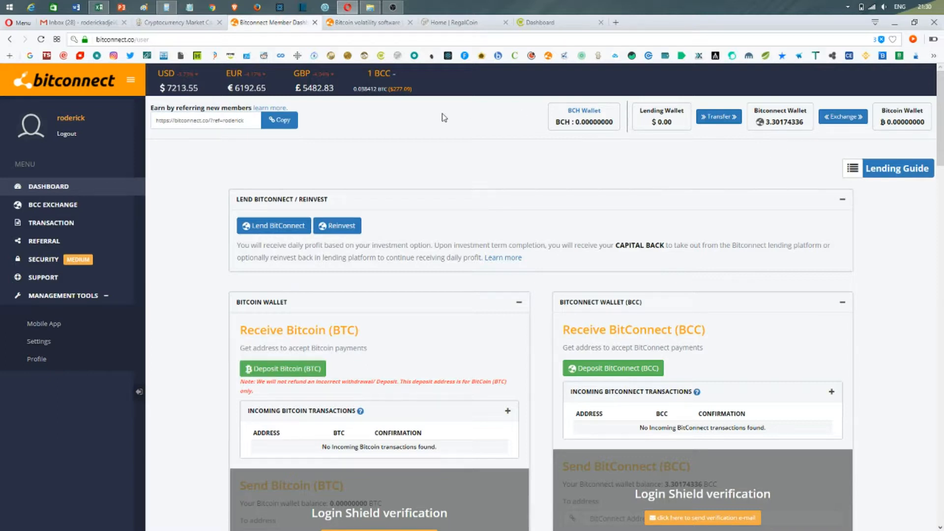
mouse_move(410, 109)
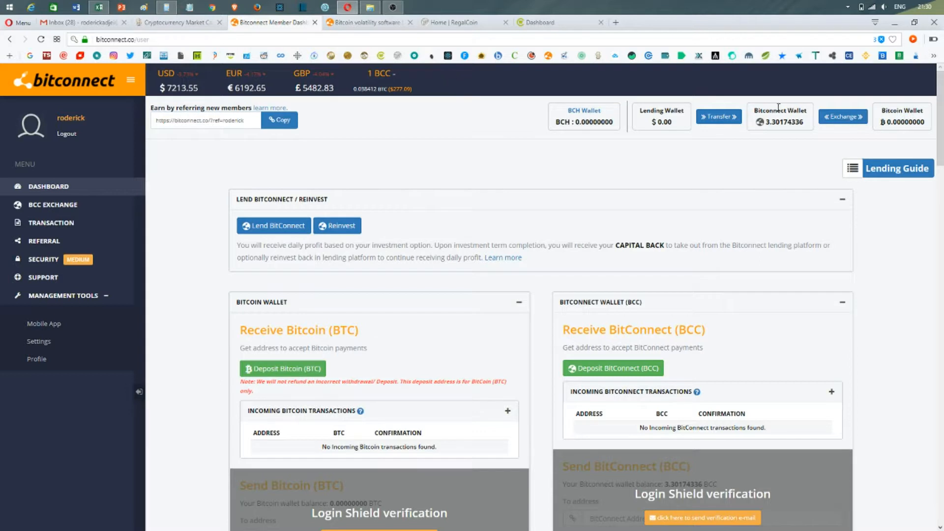
mouse_move(780, 127)
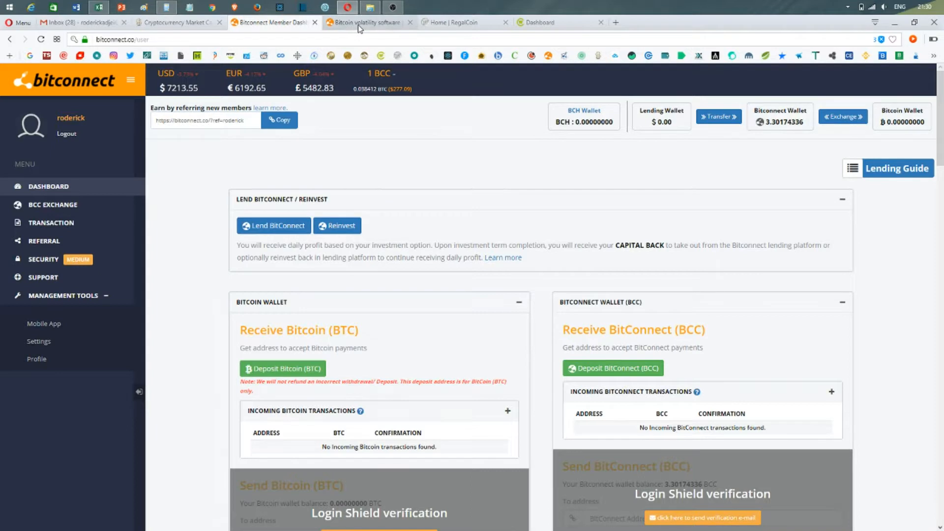
Switch to the Bitcoin volatility software tab showing the last 5 days' credited interest.
click(367, 23)
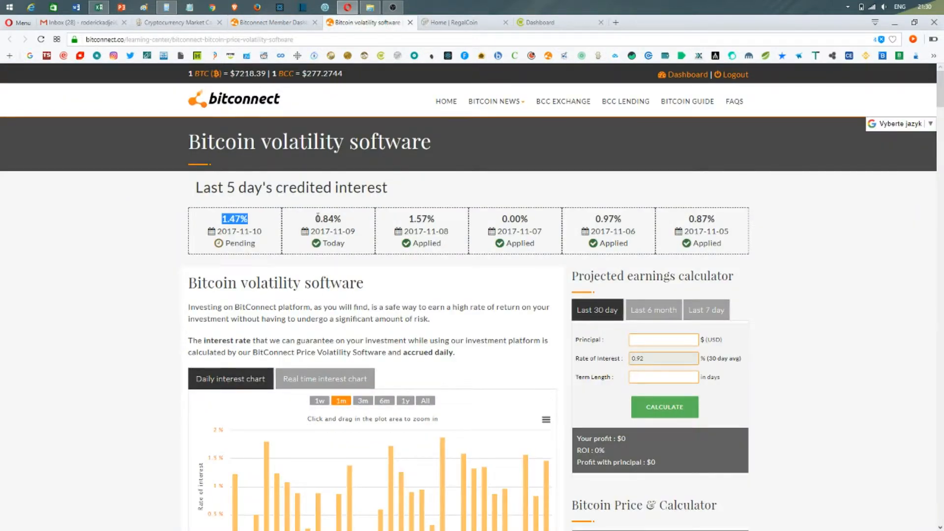
mouse_move(344, 222)
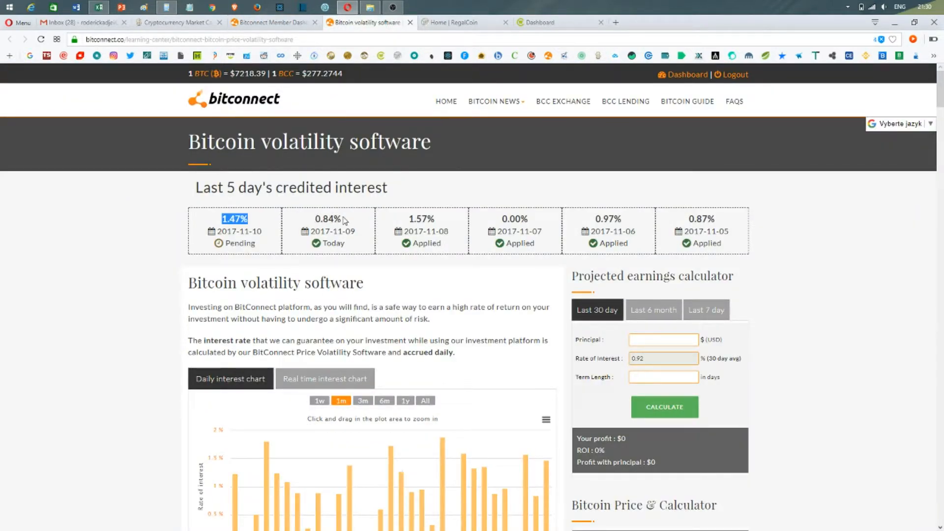
Select the 0.84% rate for 2017-11-09, then return to the Bitconnect Member Dashboard tab.
double_click(326, 218)
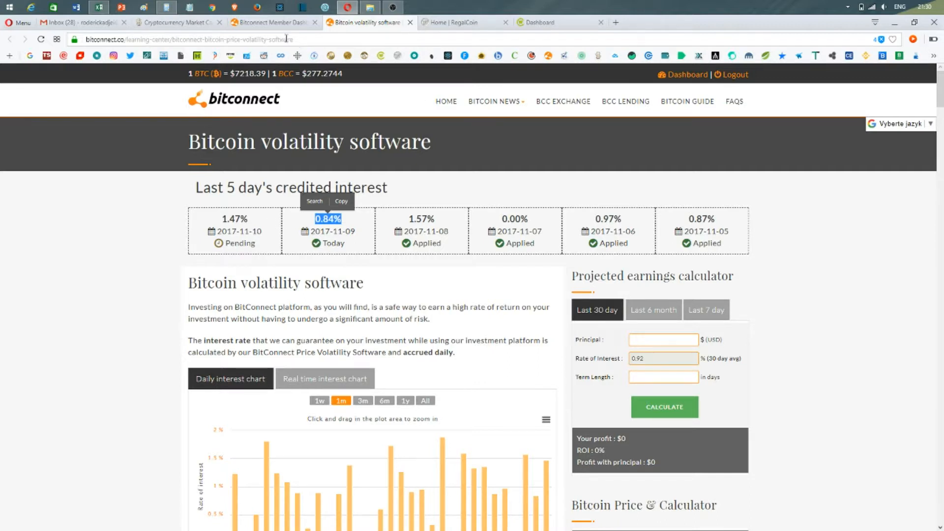
click(272, 23)
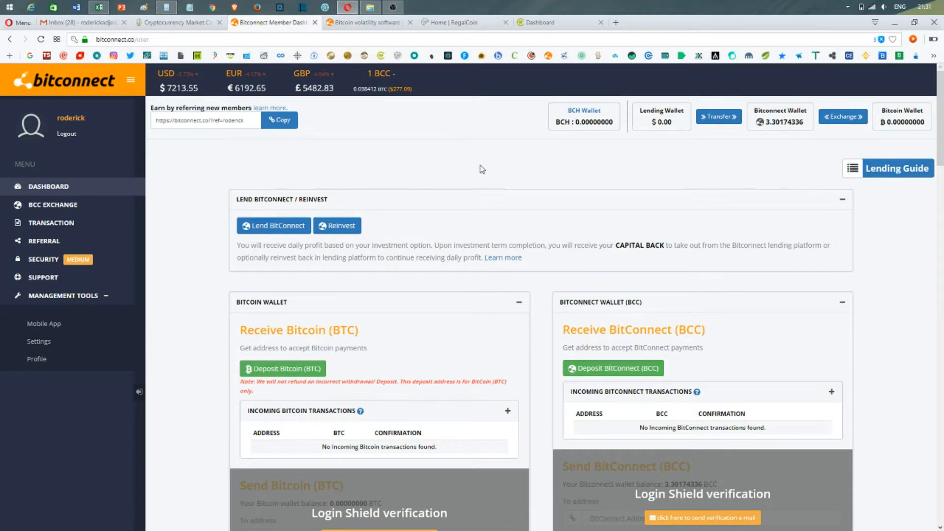
mouse_move(486, 167)
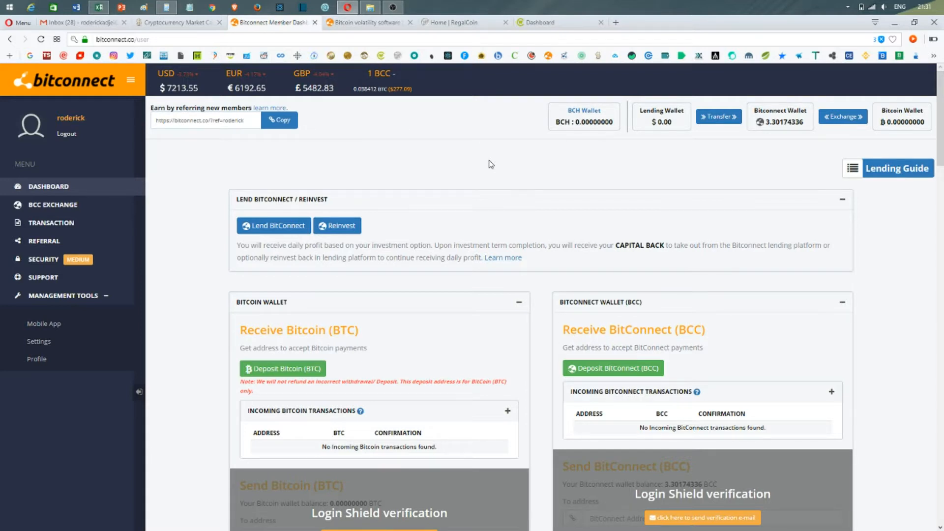
mouse_move(68, 4)
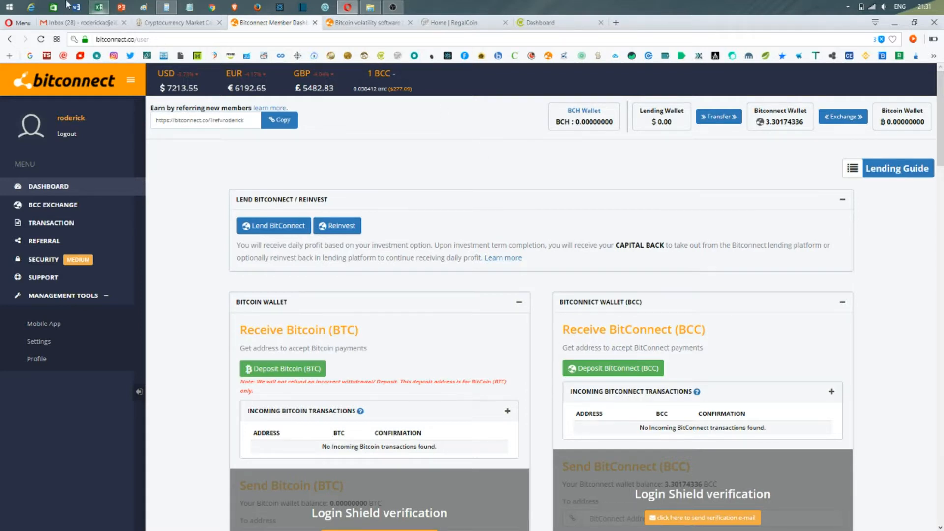
Bring the Excel earnings spreadsheet back to the front from the taskbar.
click(97, 7)
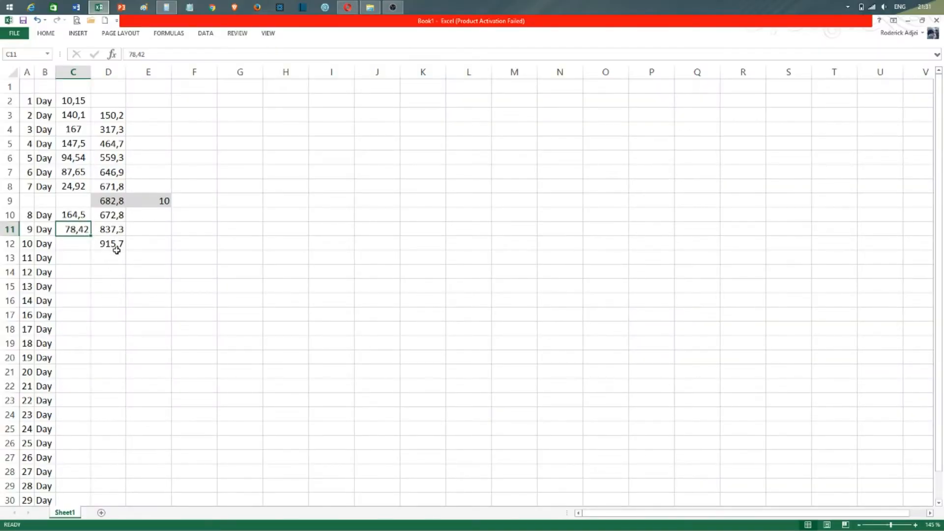
Select cell D12 to verify the =C11+D11 formula behind the 915,7 total.
click(108, 243)
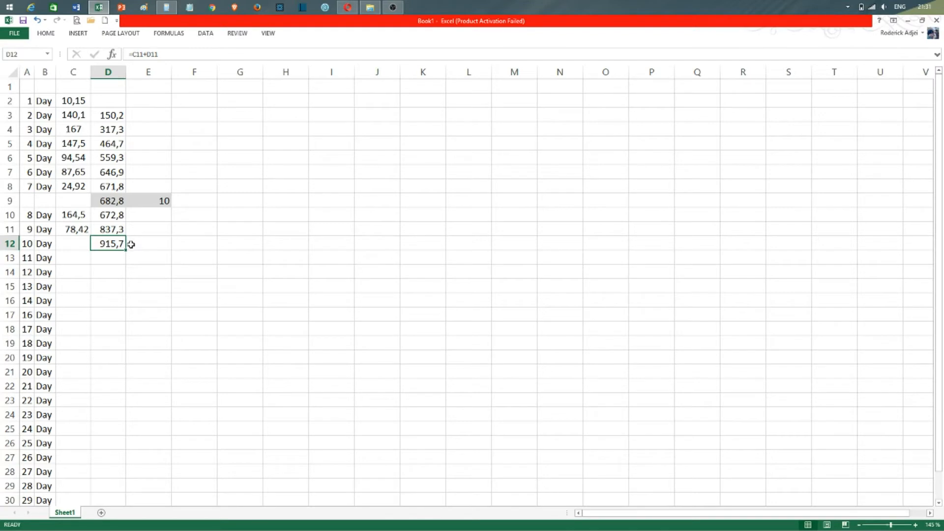
mouse_move(195, 158)
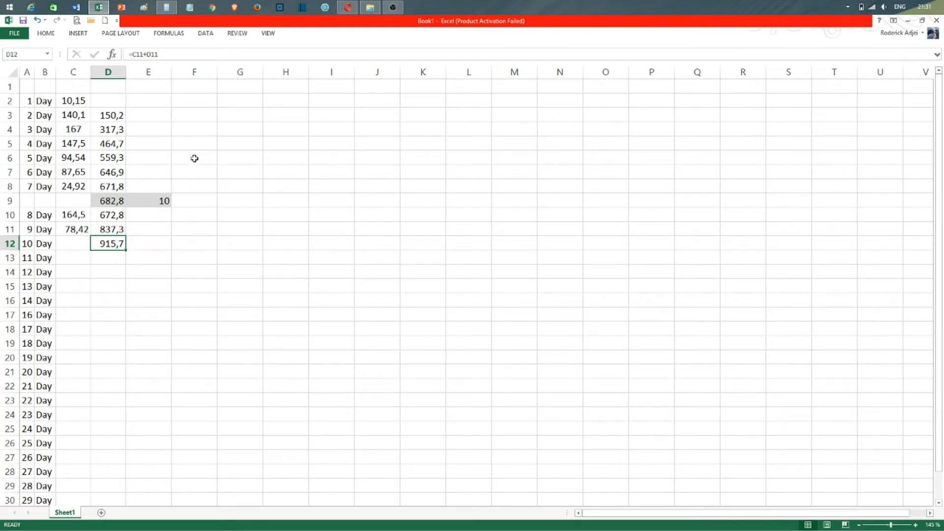
mouse_move(208, 160)
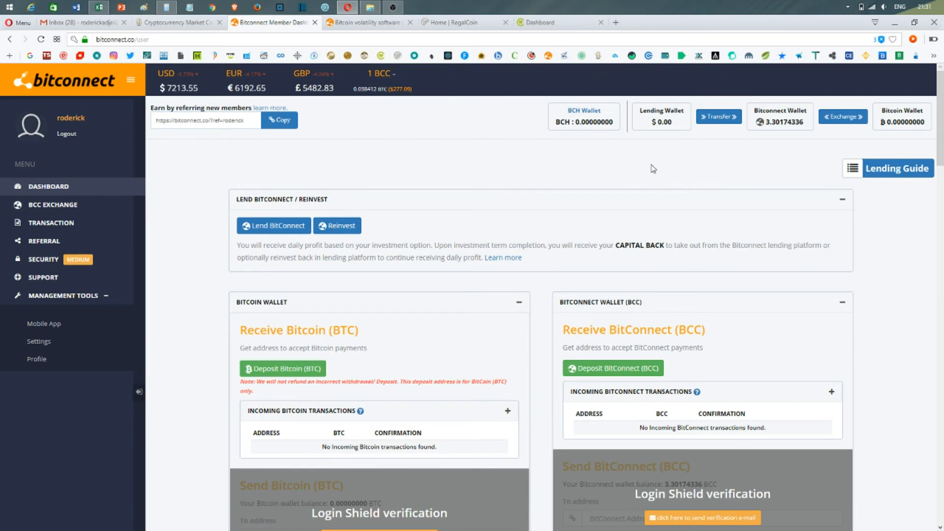
mouse_move(661, 142)
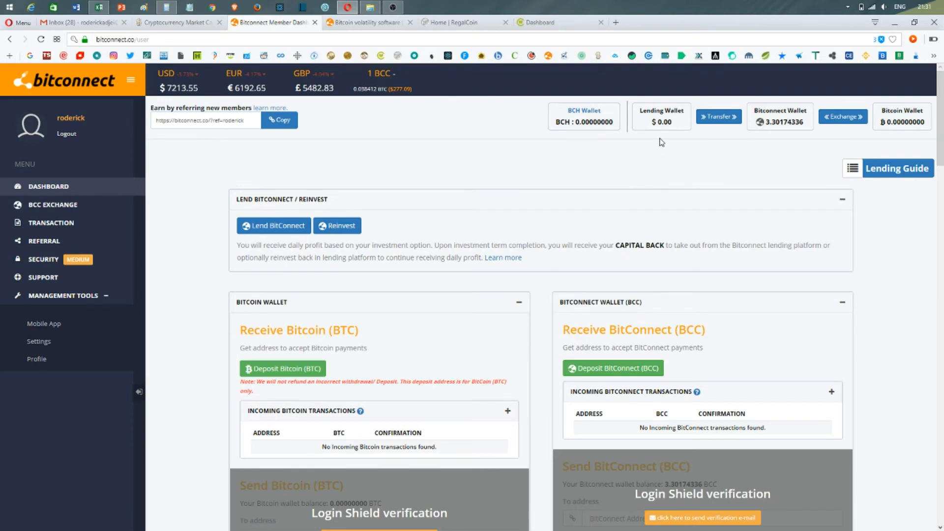
mouse_move(658, 143)
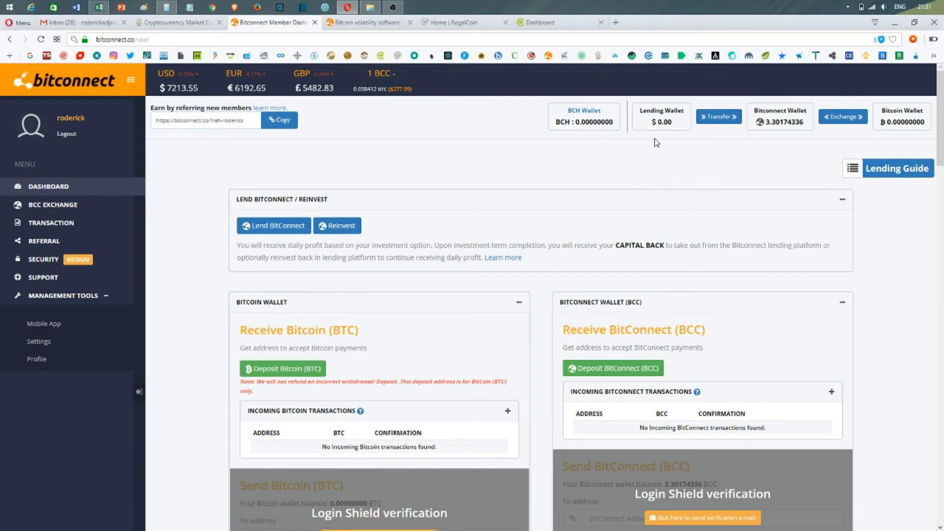